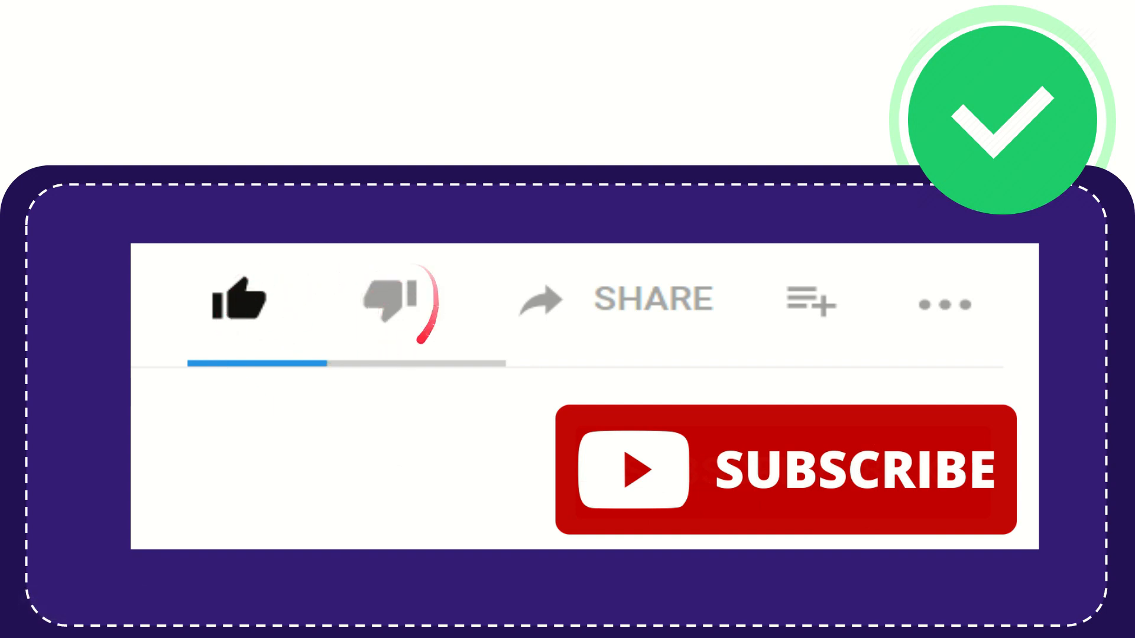
pyautogui.click(387, 300)
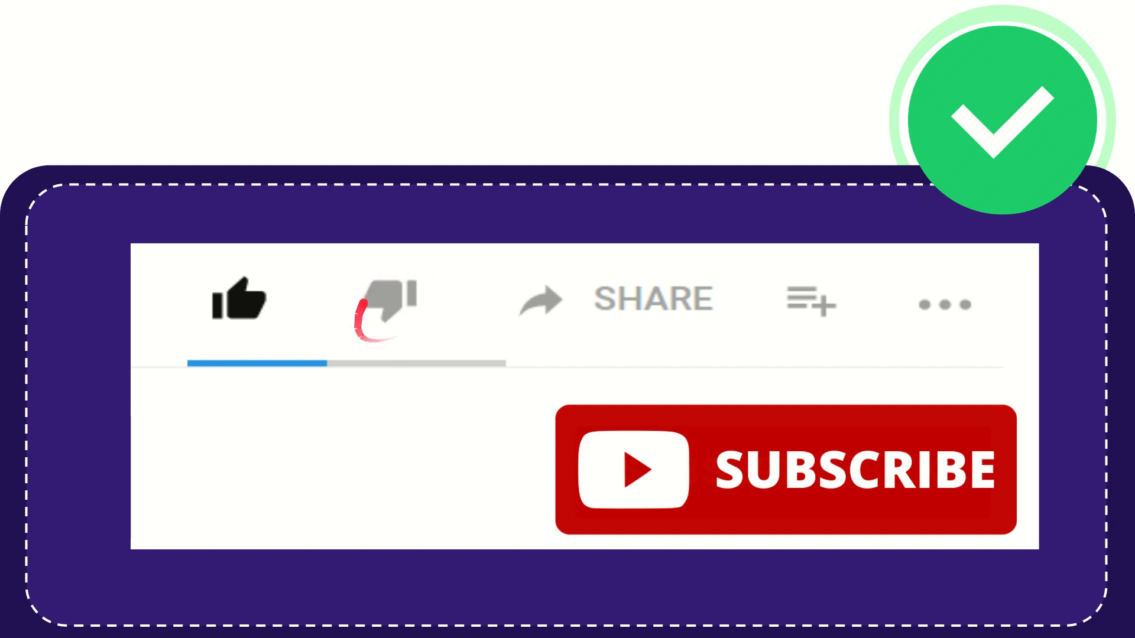
pyautogui.click(386, 299)
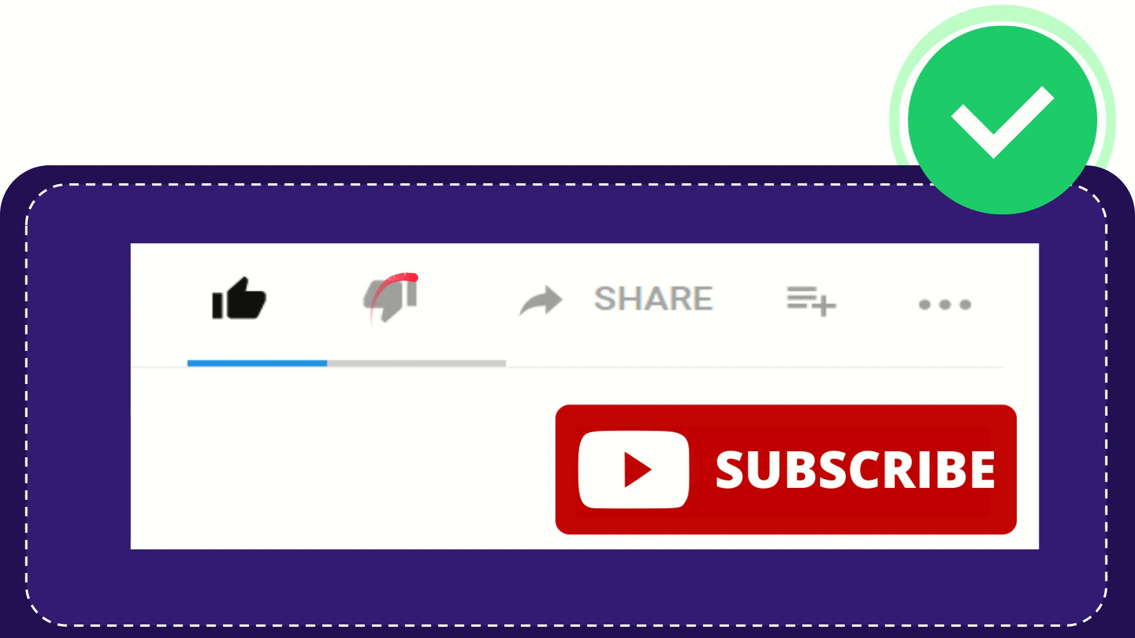